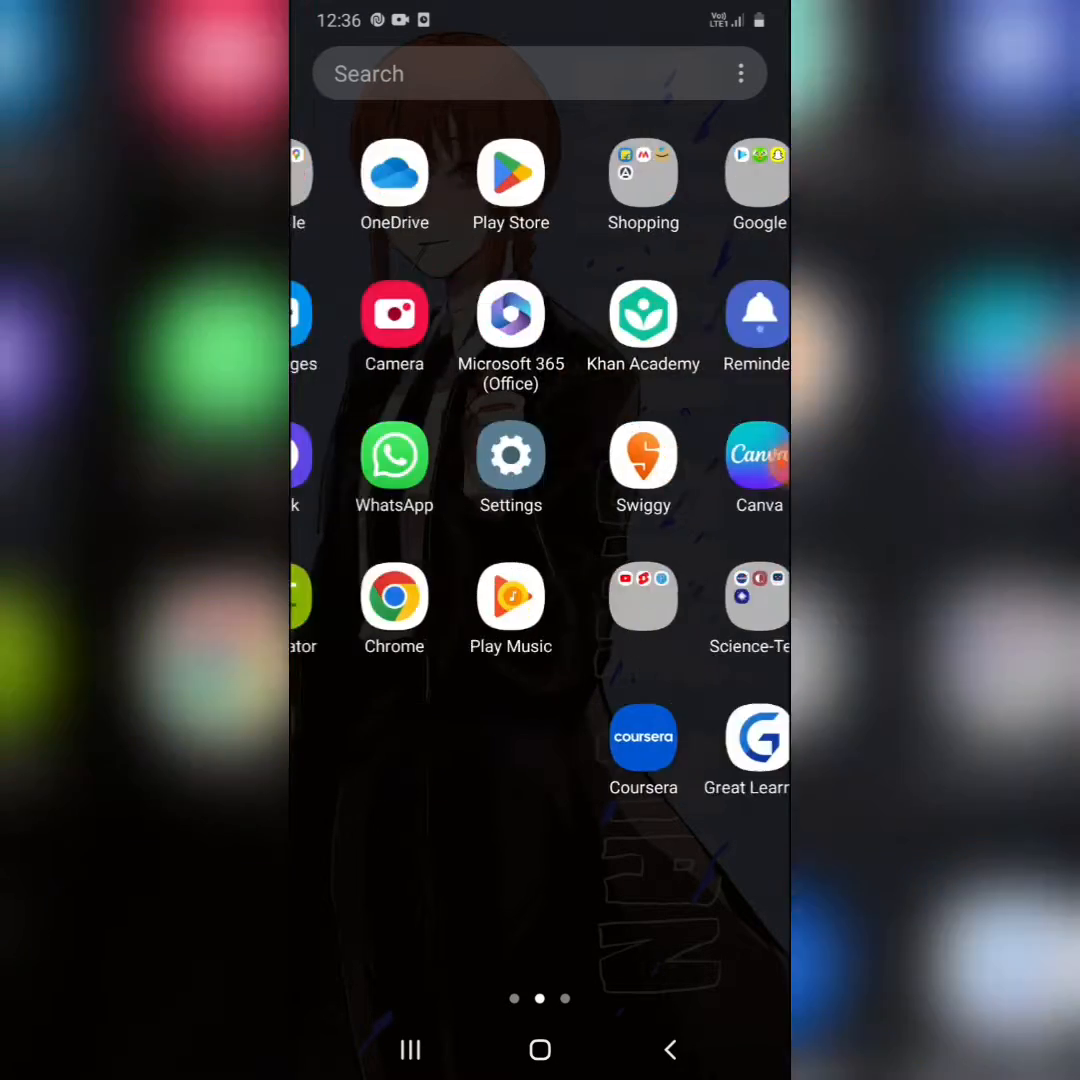
- Launch the Settings app from the first app drawer page
scroll(right, 3)
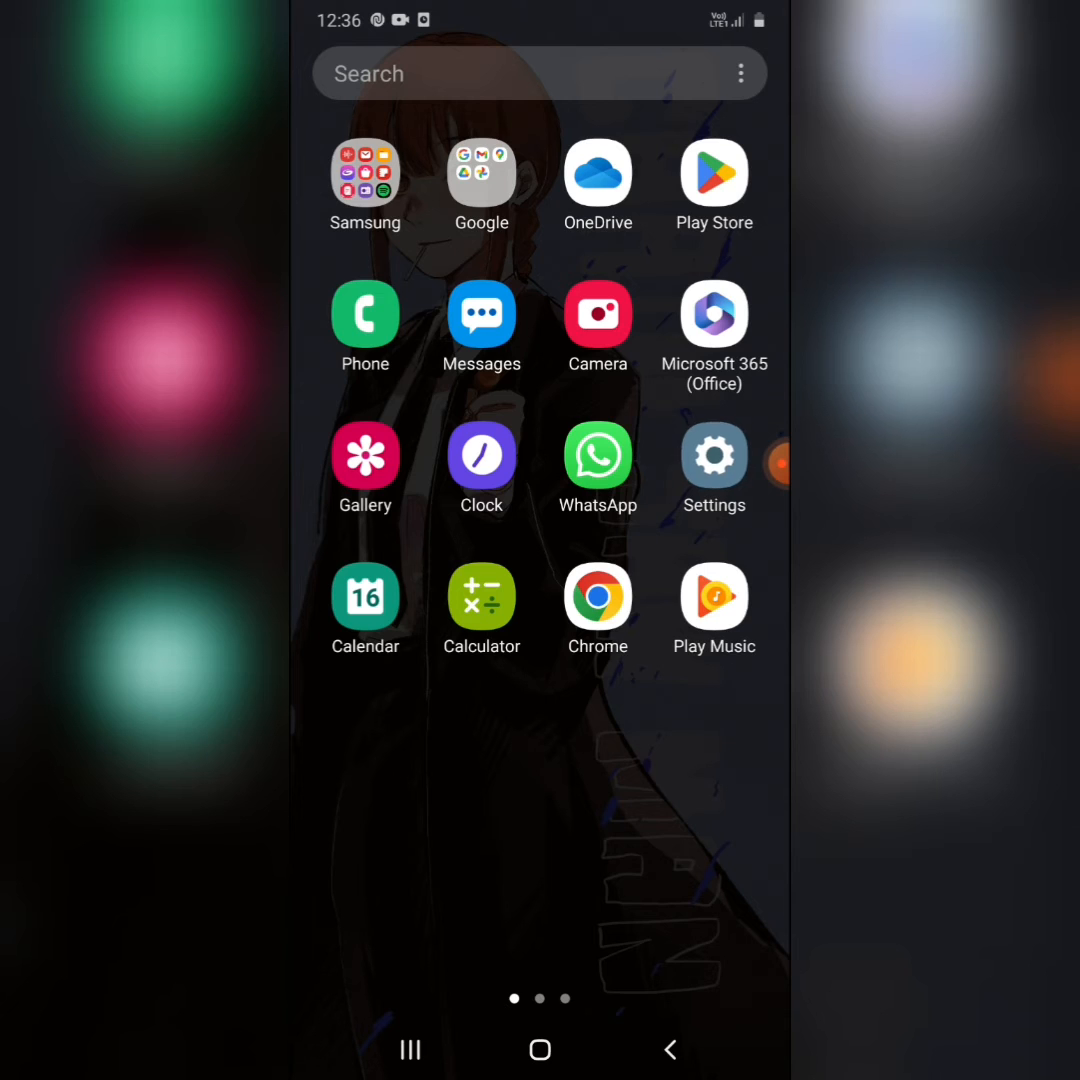
click(714, 456)
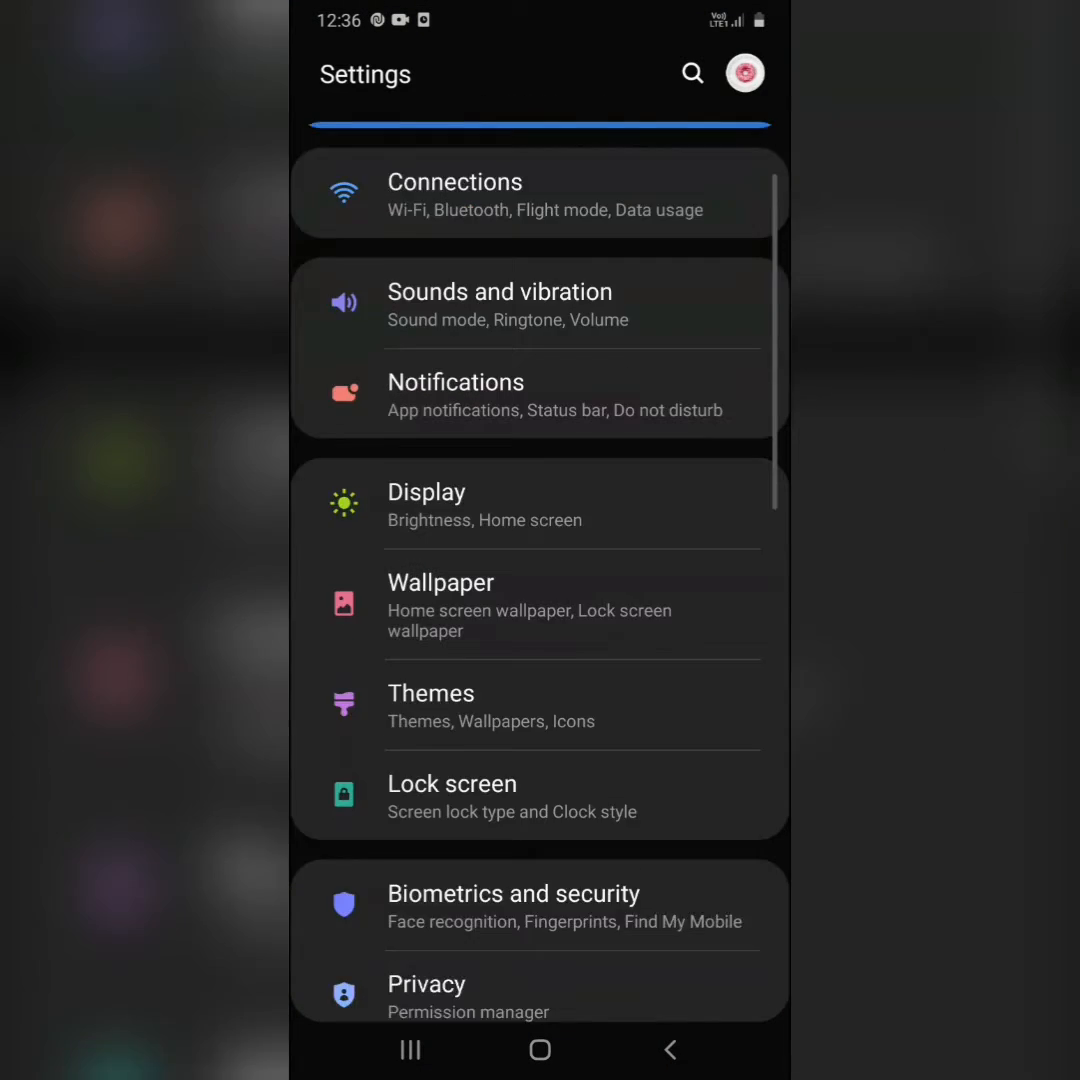
- Go into the Connections settings from the main Settings list
scroll(down, 3)
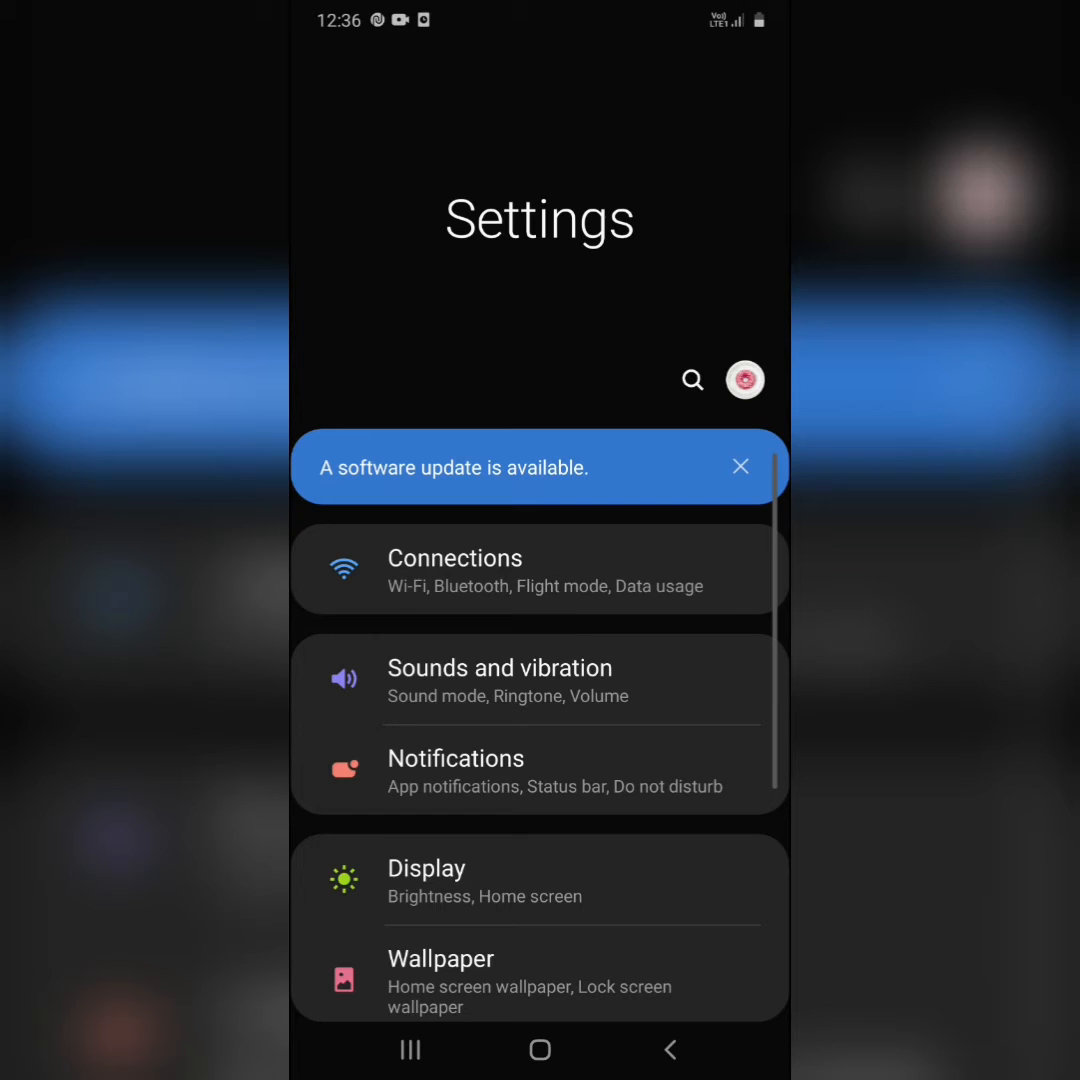
click(454, 570)
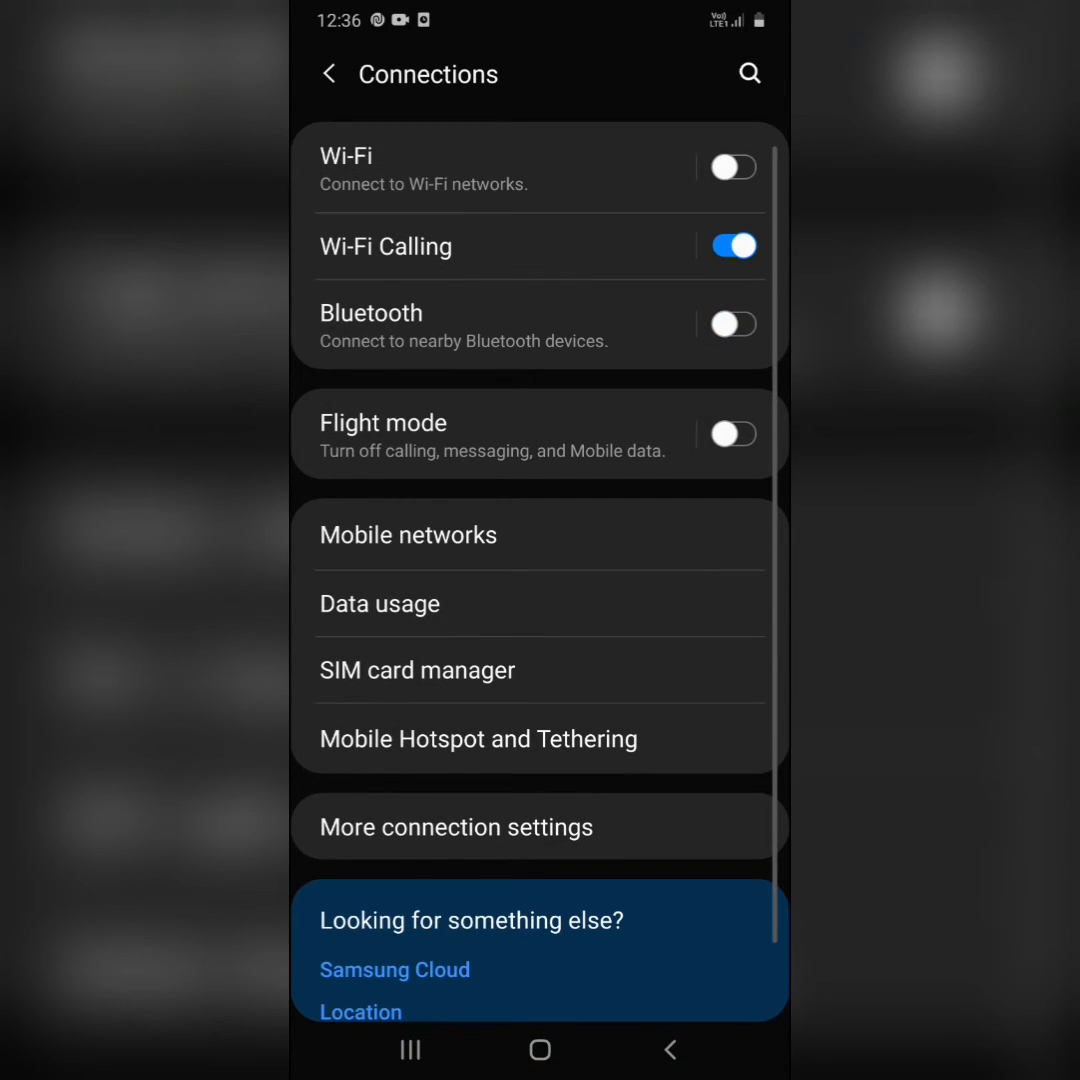
- Switch the Wi-Fi Calling toggle off on the Connections screen
scroll(down, 3)
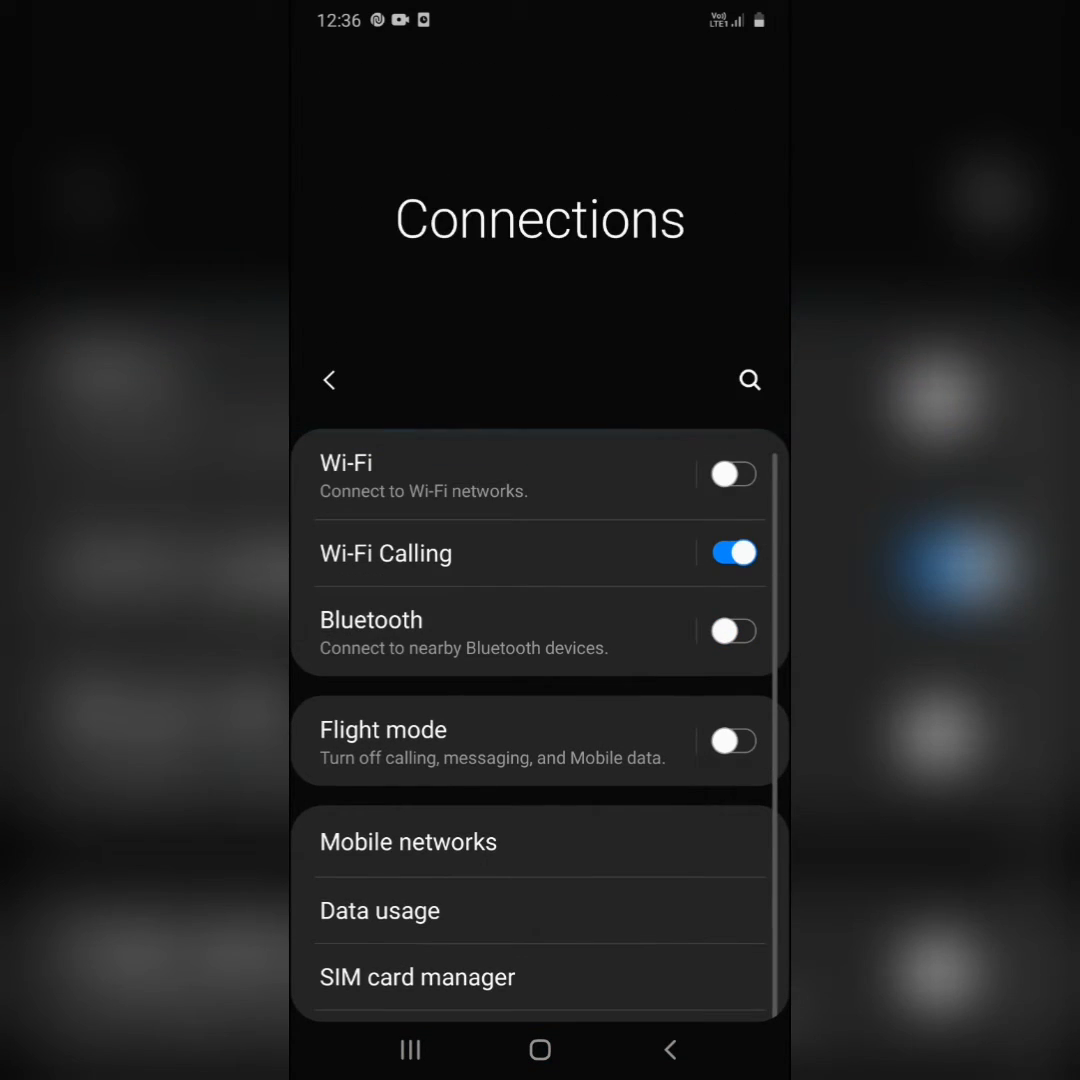
scroll(down, 3)
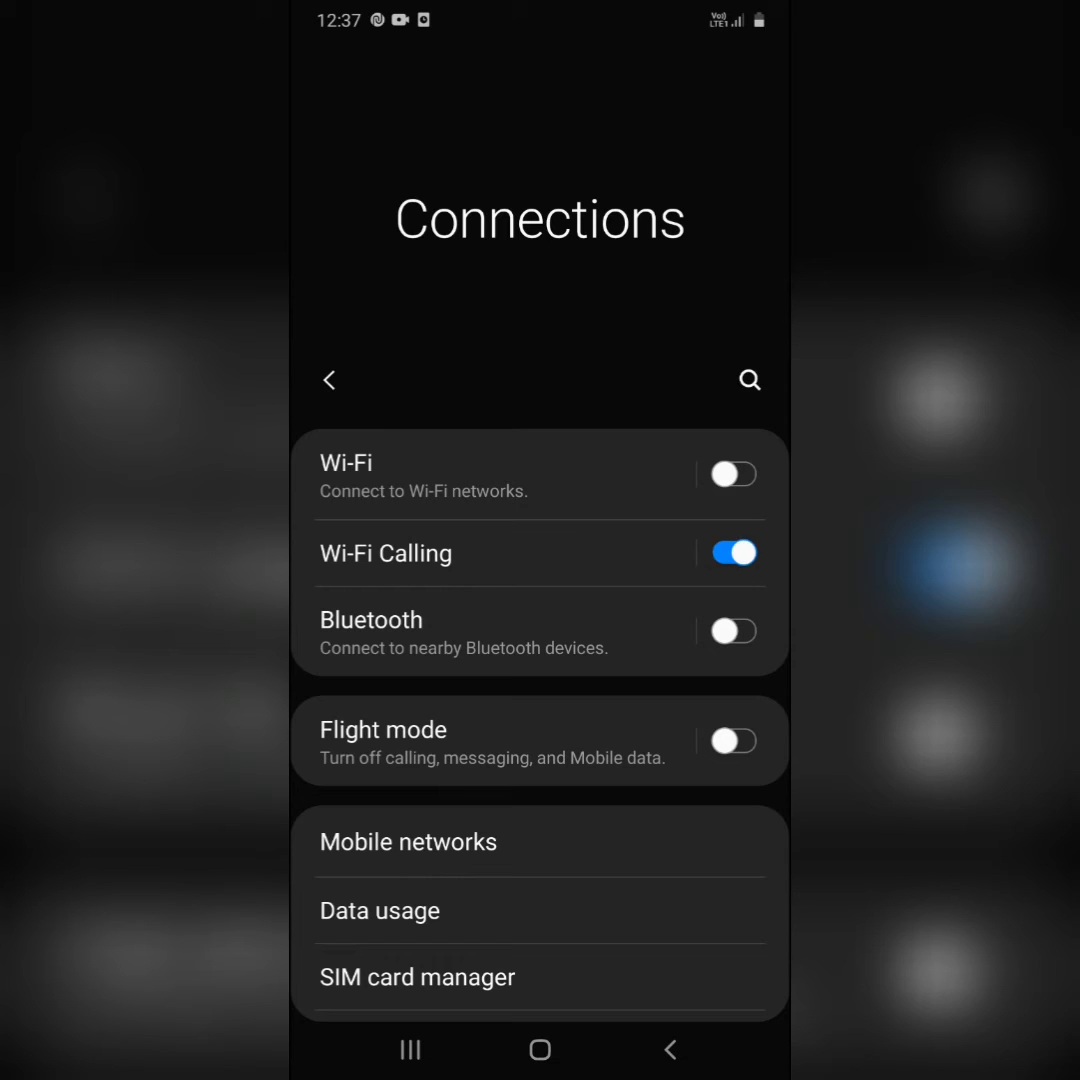
click(732, 552)
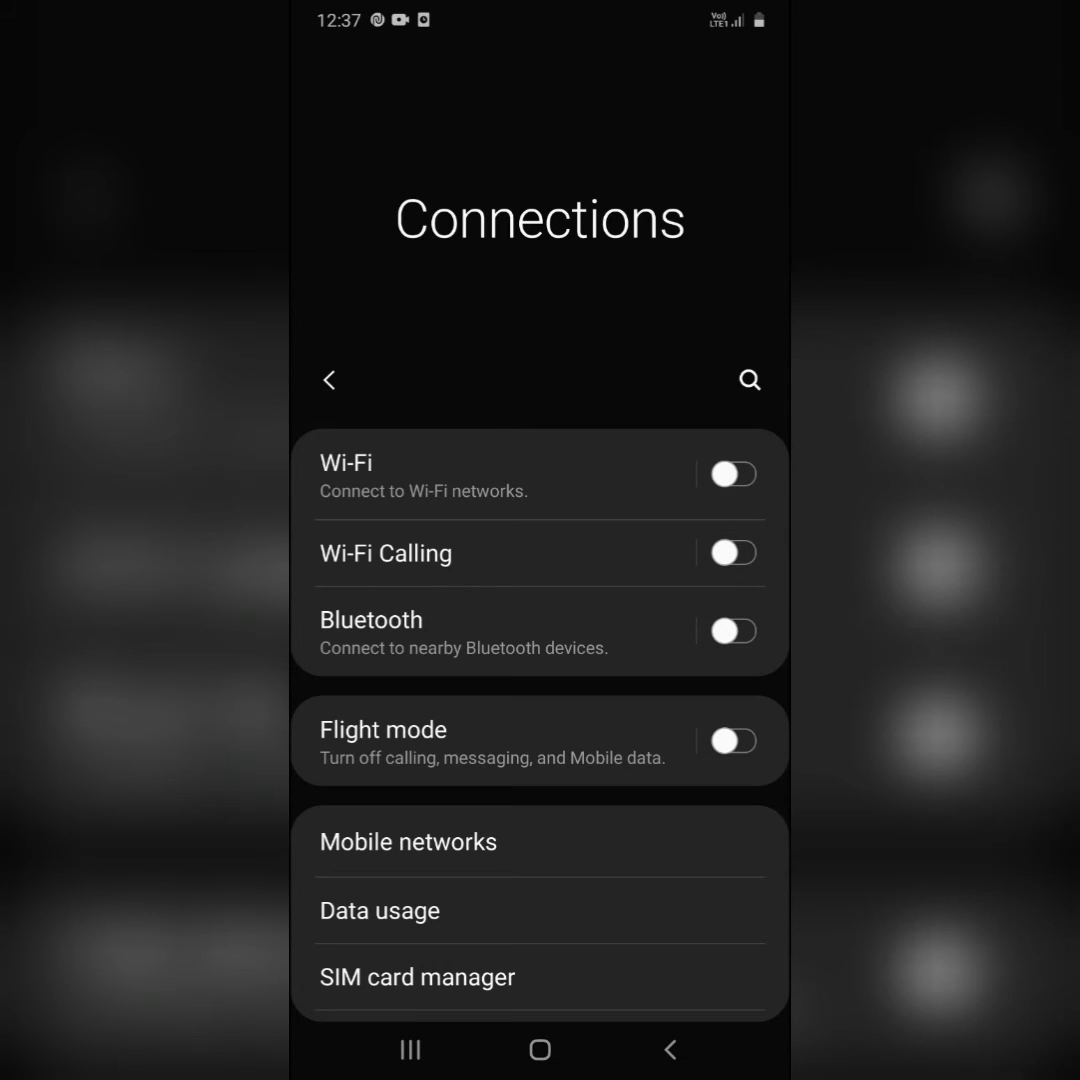
- Switch Wi-Fi Calling back on and confirm the Turn on prompt
click(732, 552)
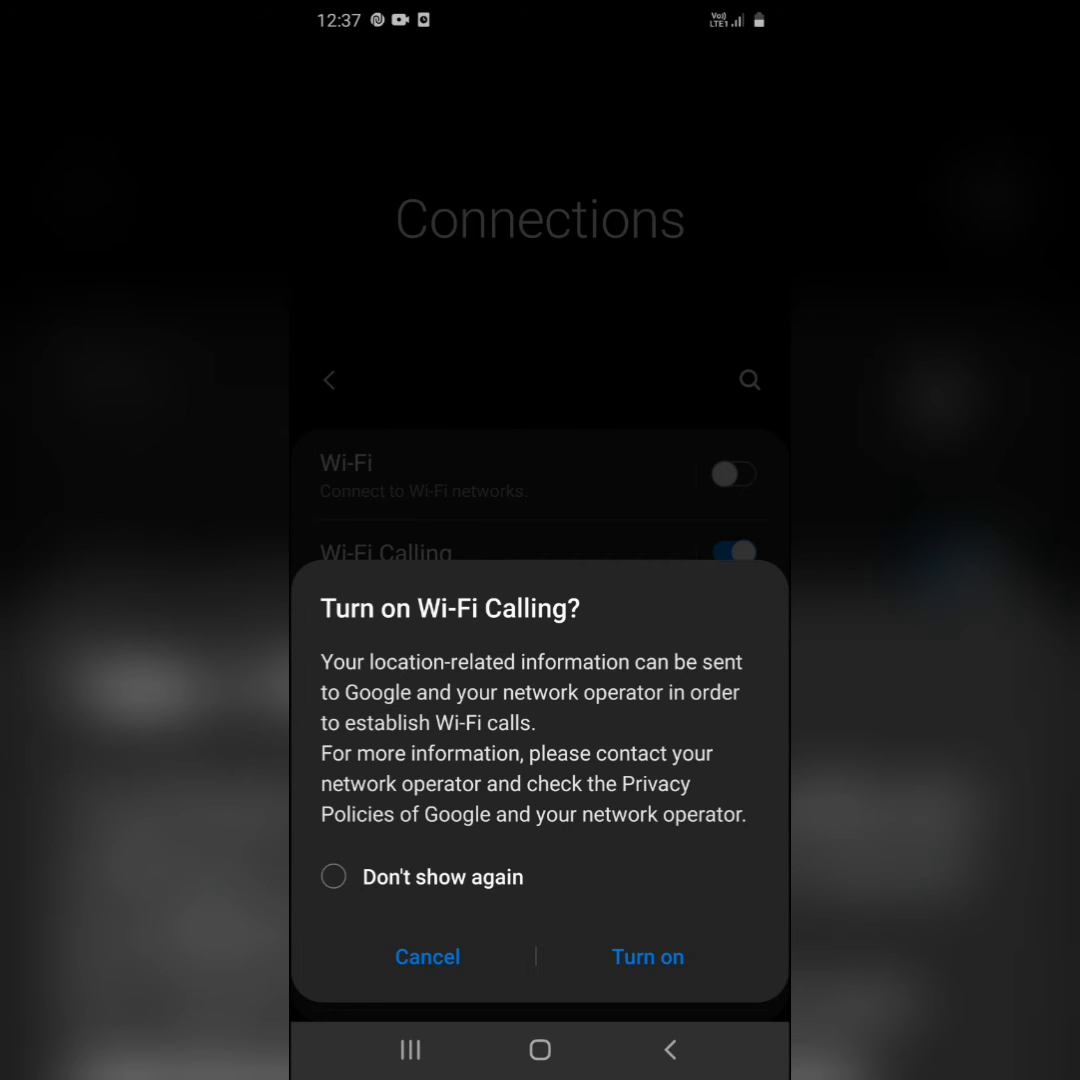
click(648, 956)
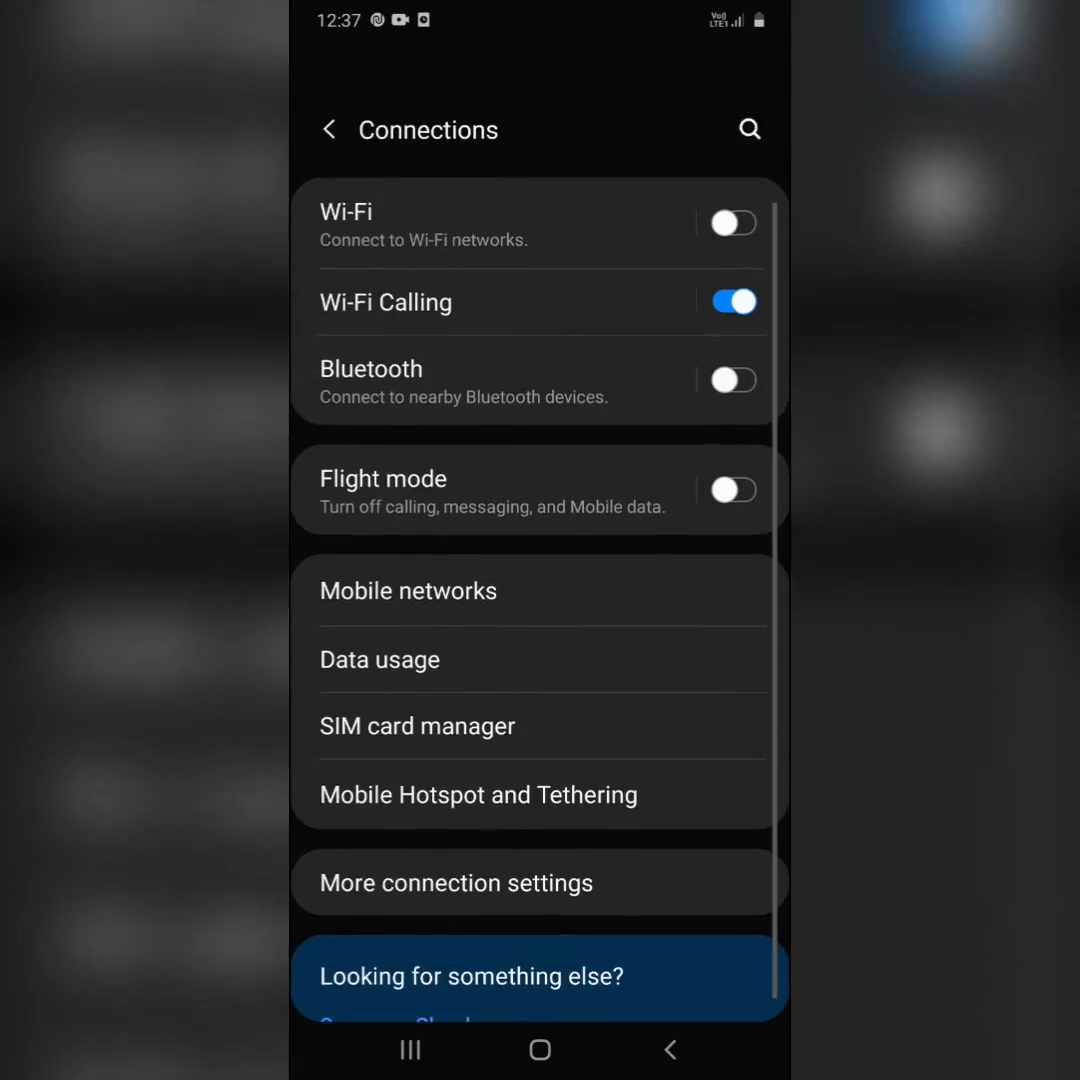
scroll(down, 3)
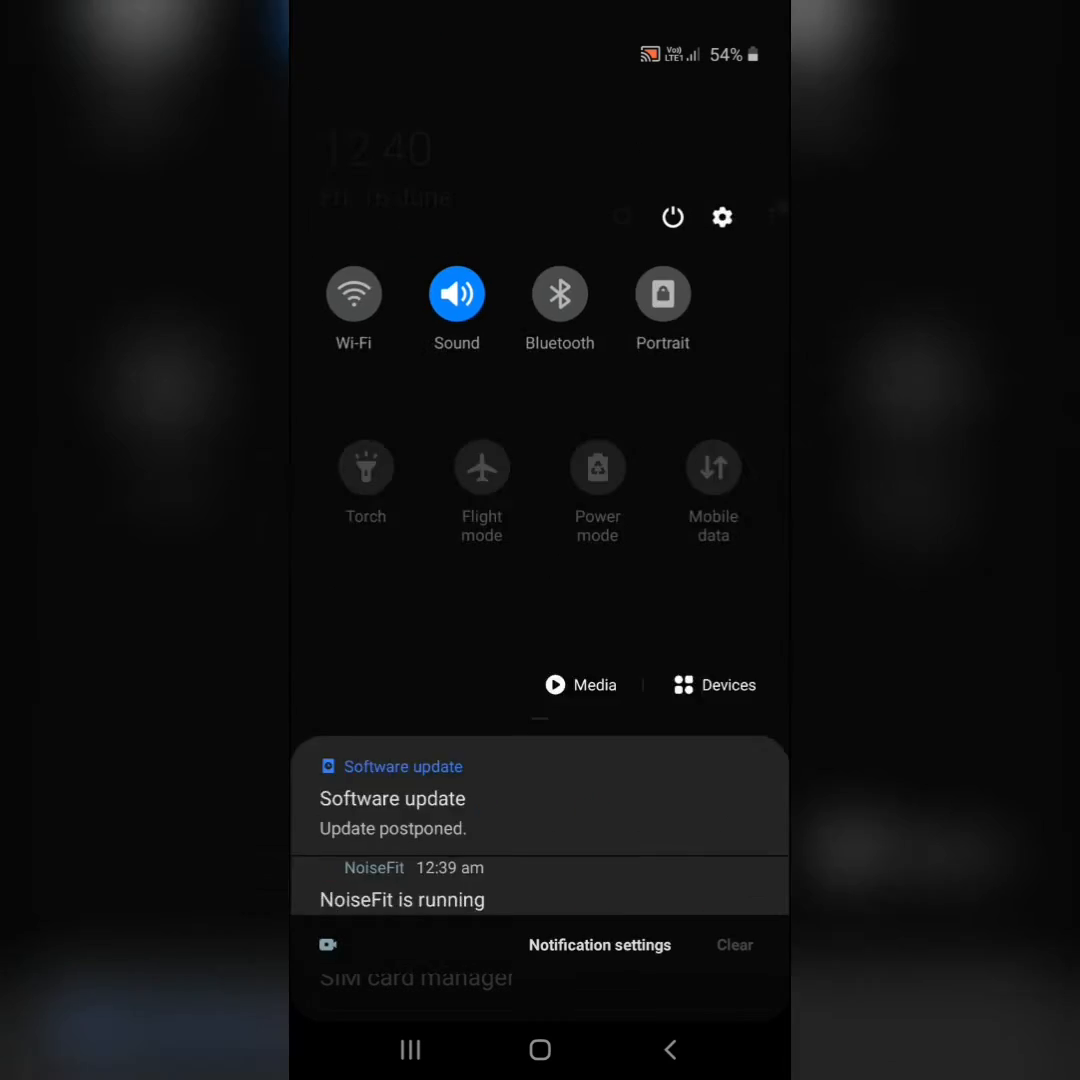
scroll(down, 3)
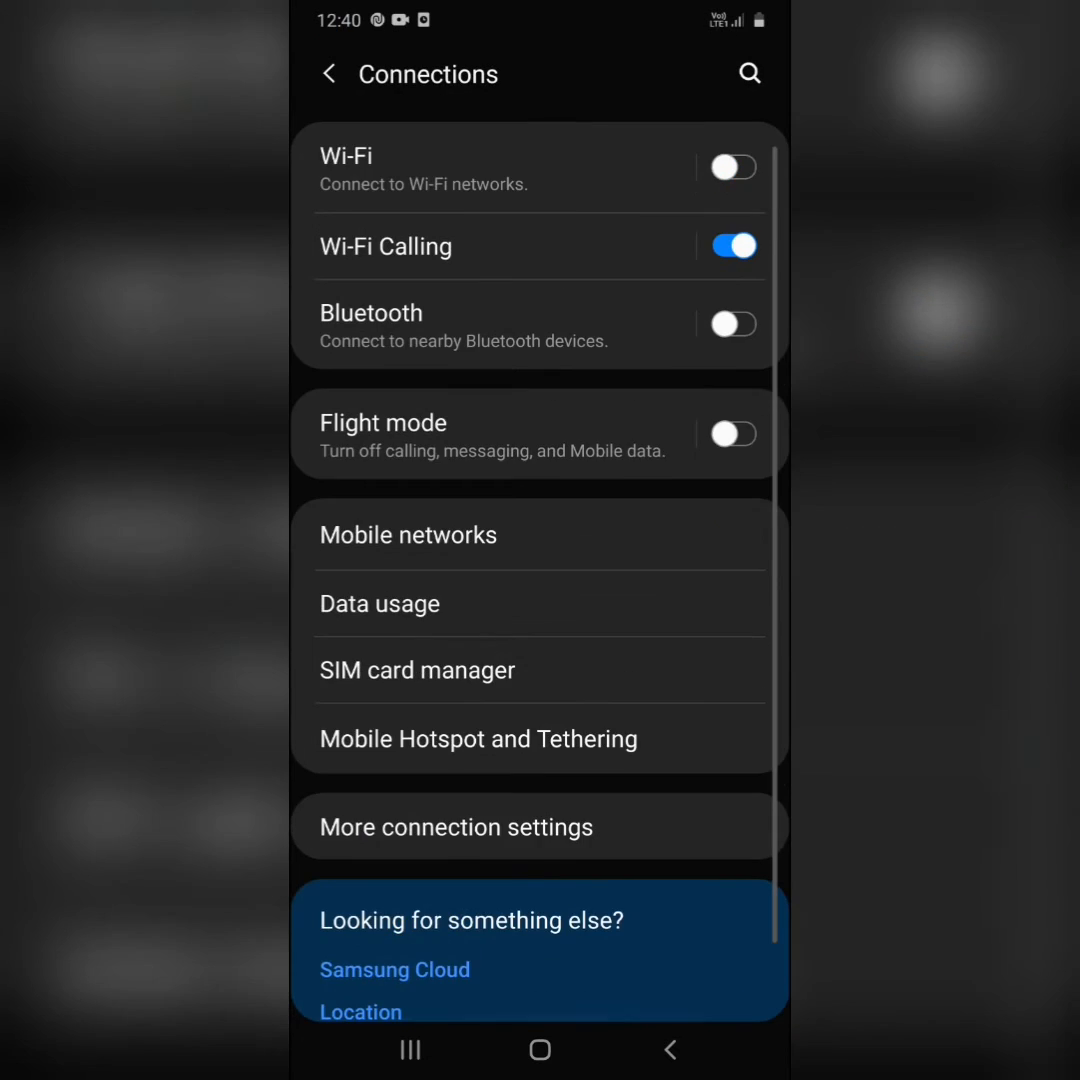
- Return to the main Settings list, leaving Wi-Fi Calling on
scroll(down, 3)
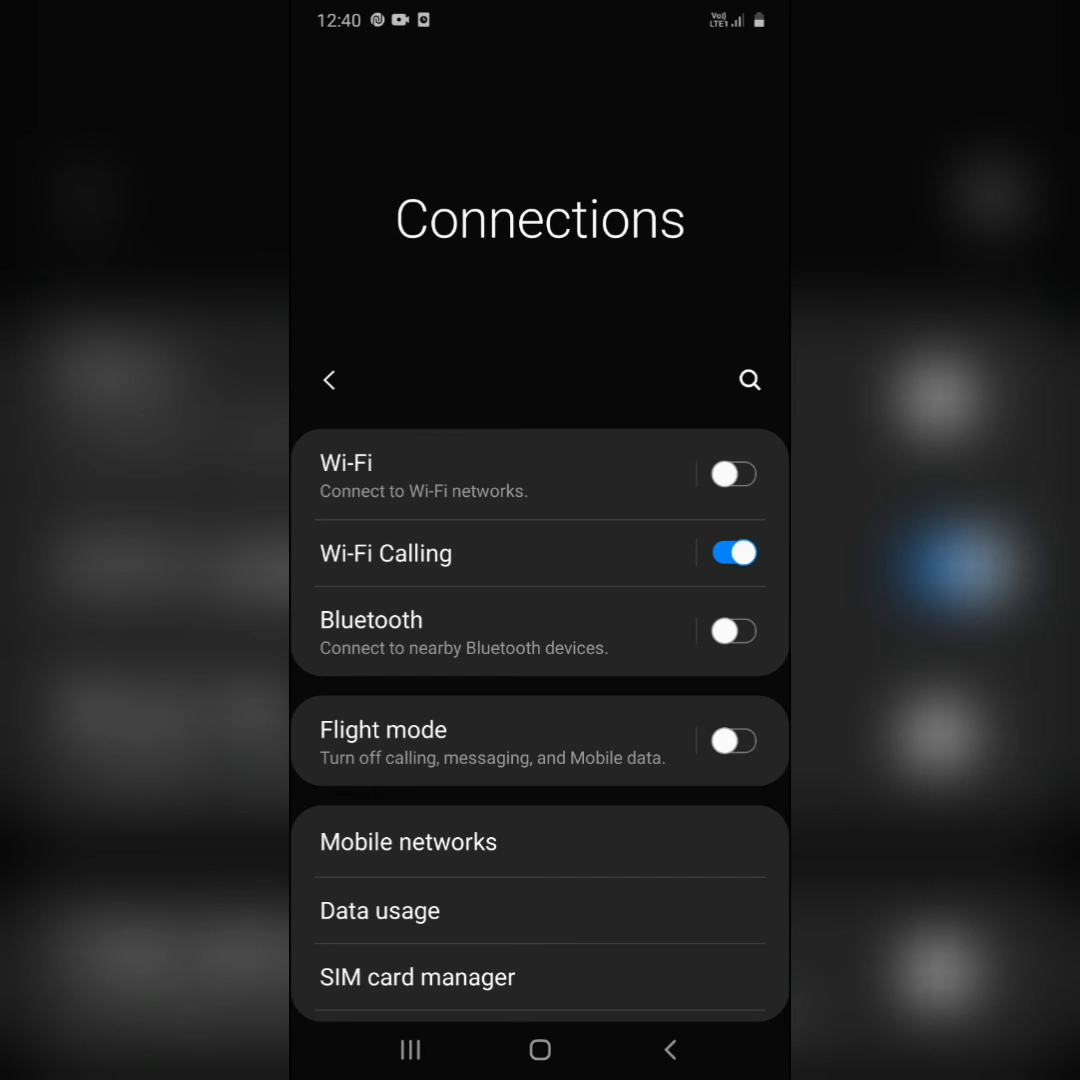
click(328, 380)
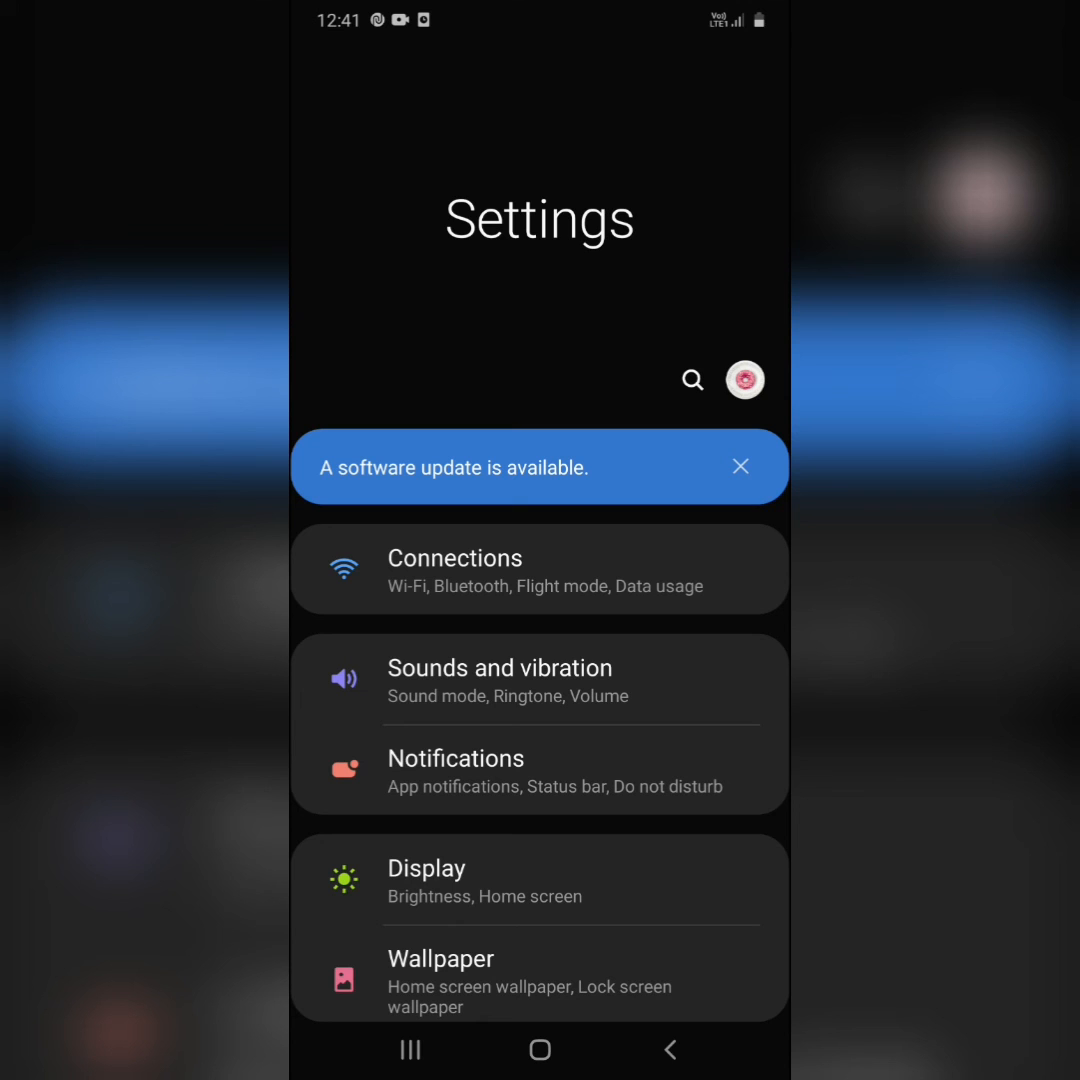
scroll(up, 3)
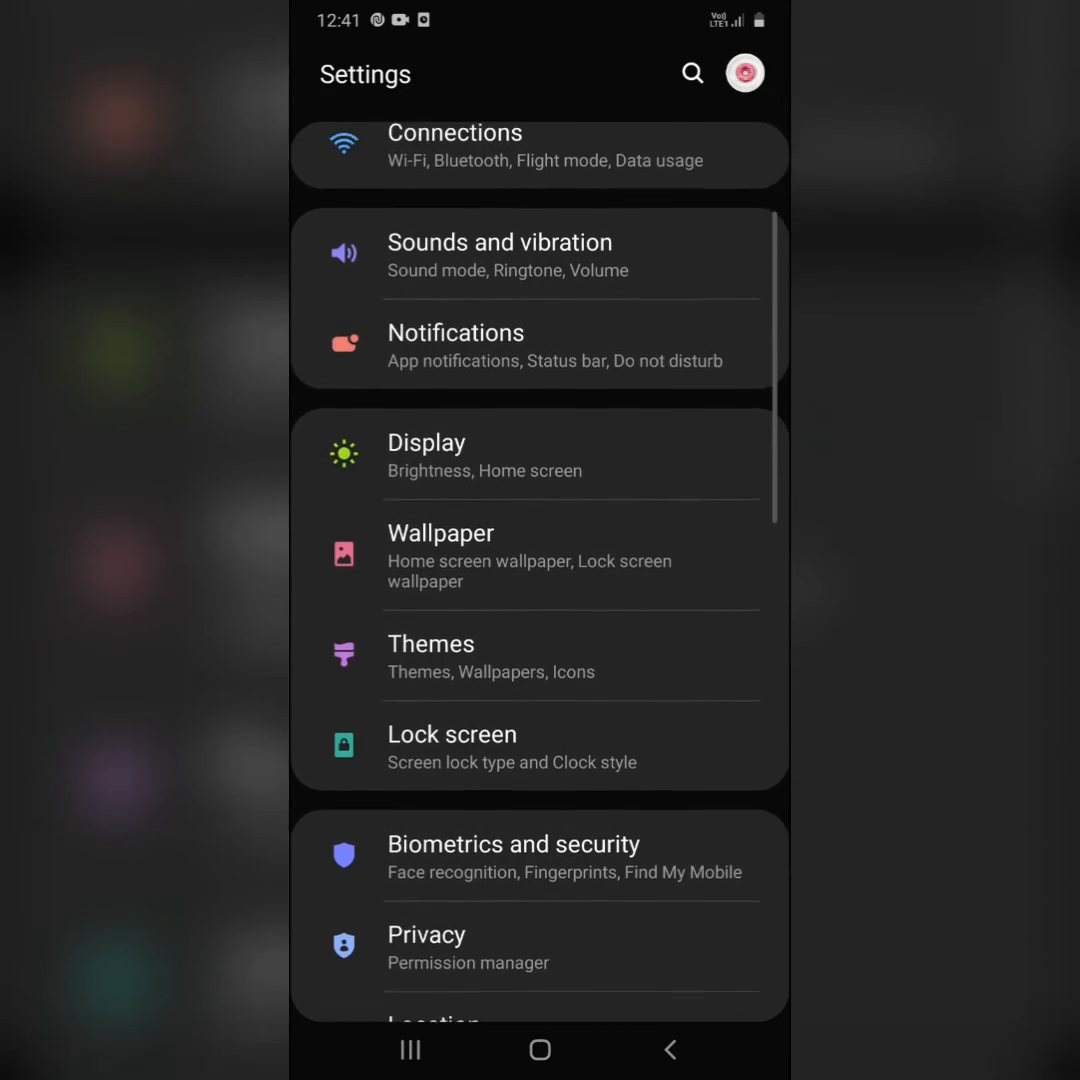
scroll(down, 3)
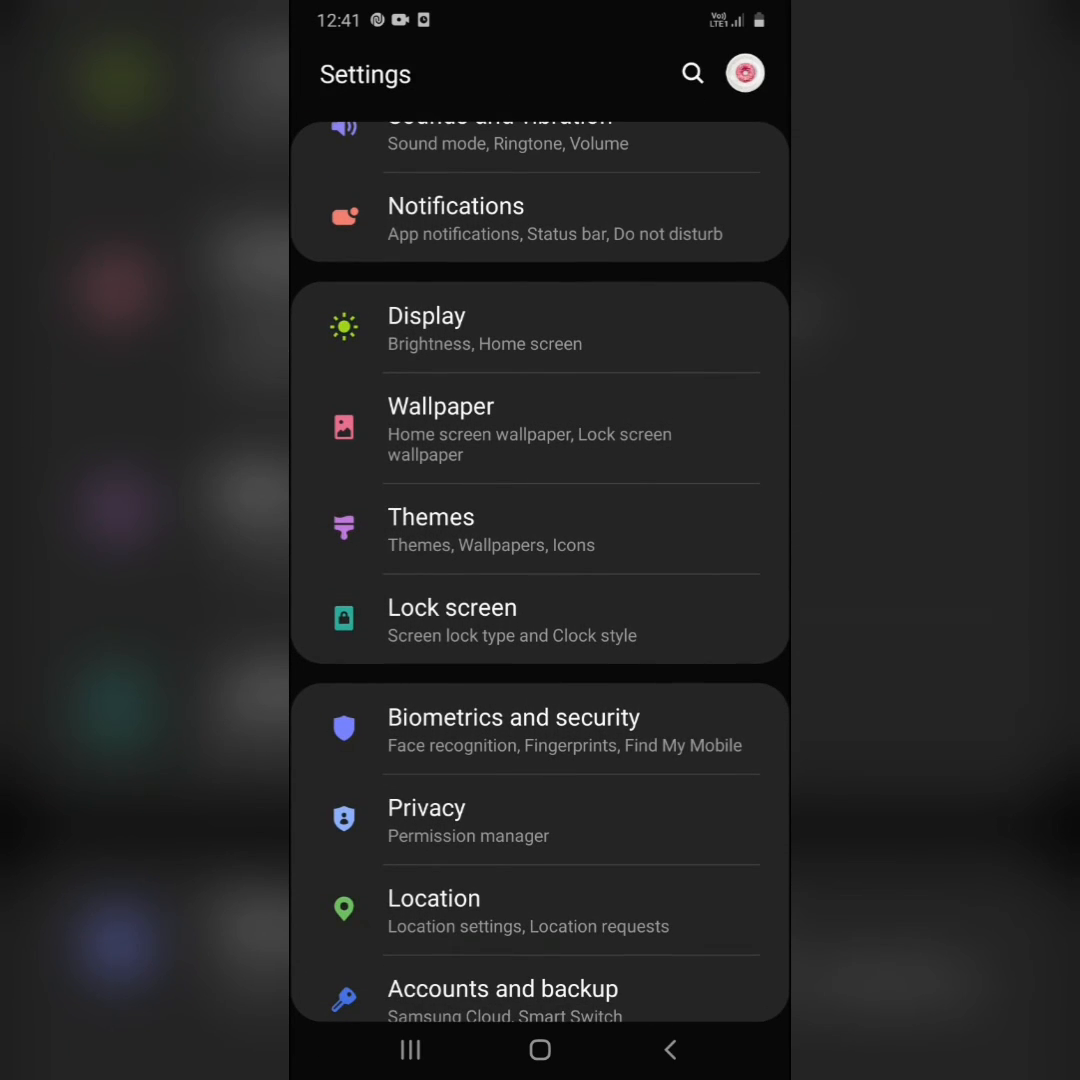